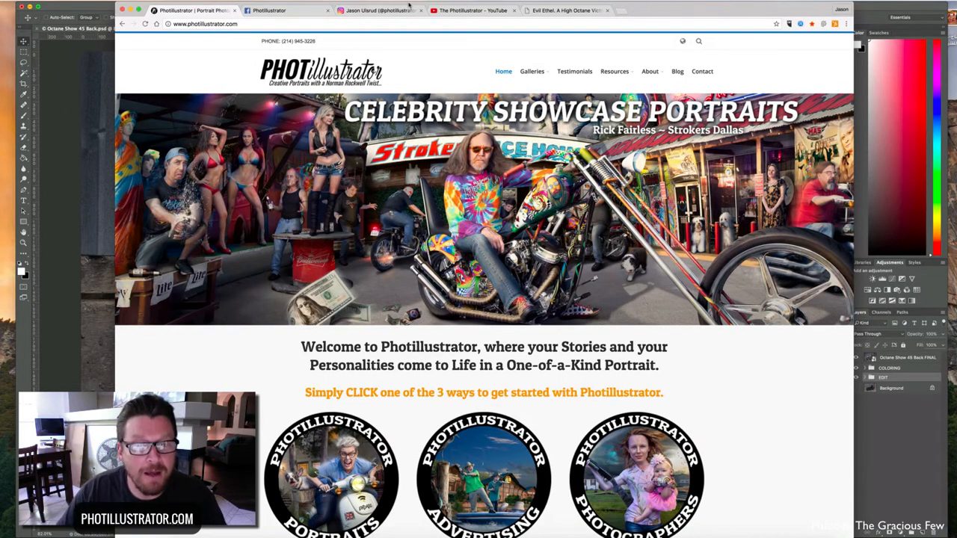
Show the Photillustrator website, then its Facebook page, Instagram profile and YouTube channel.
{"action": "left_click", "coordinate": [532, 71]}
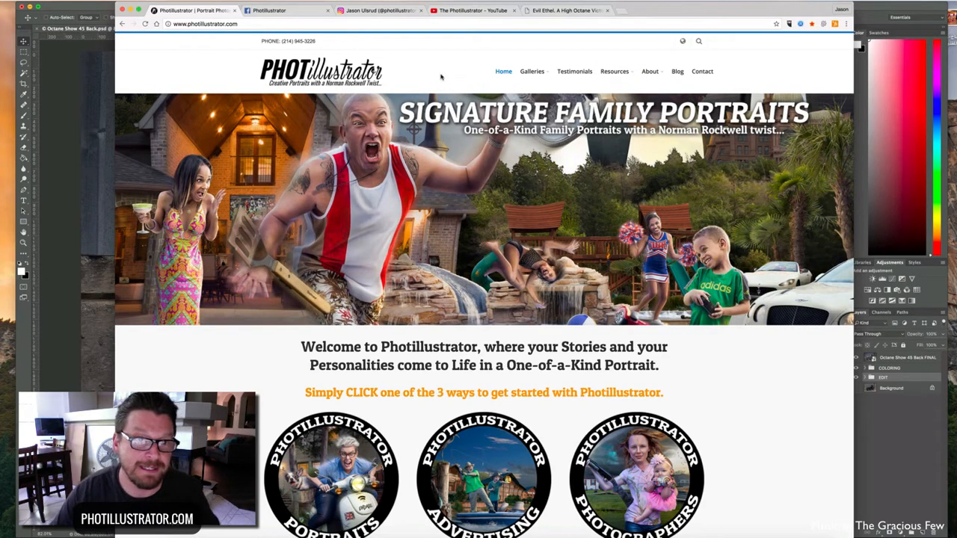
{"action": "left_click", "coordinate": [284, 9]}
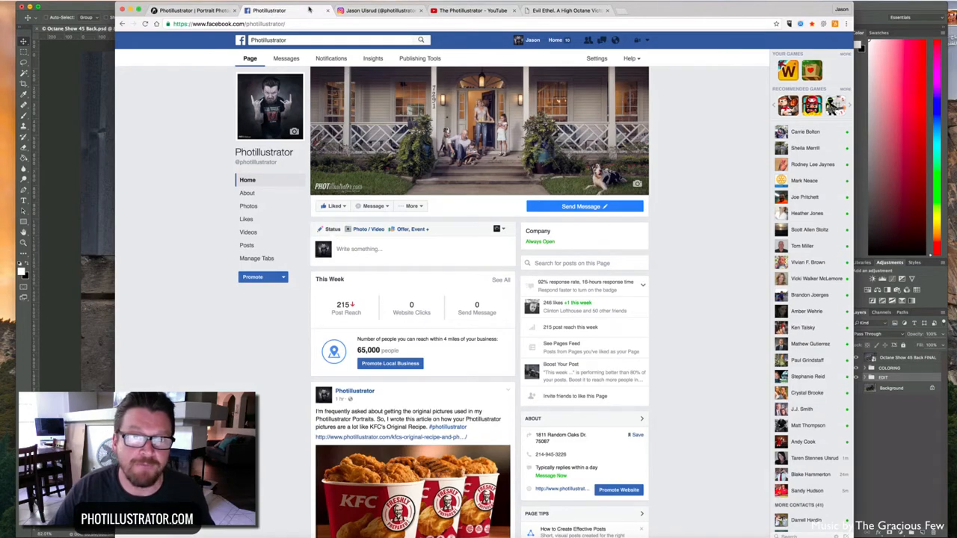
{"action": "left_click", "coordinate": [376, 11]}
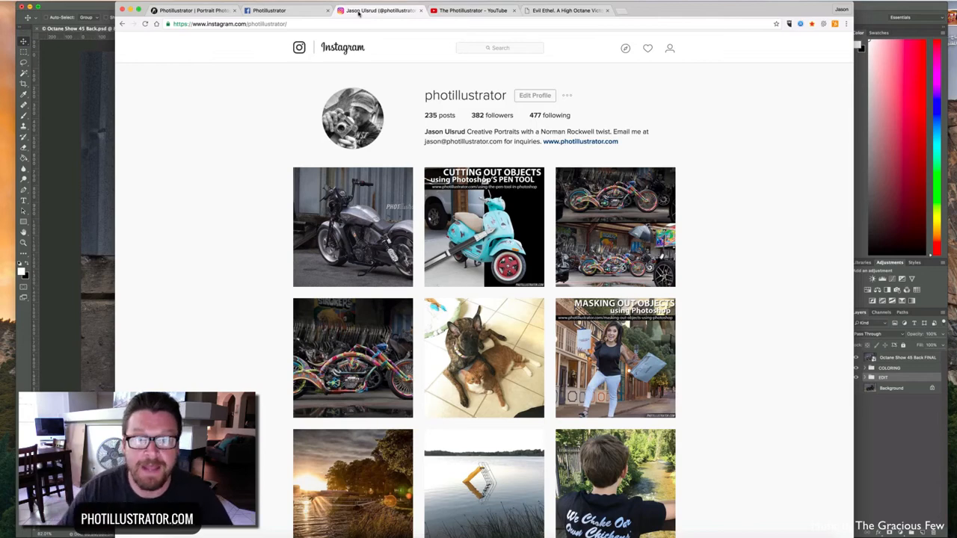
{"action": "left_click", "coordinate": [471, 9]}
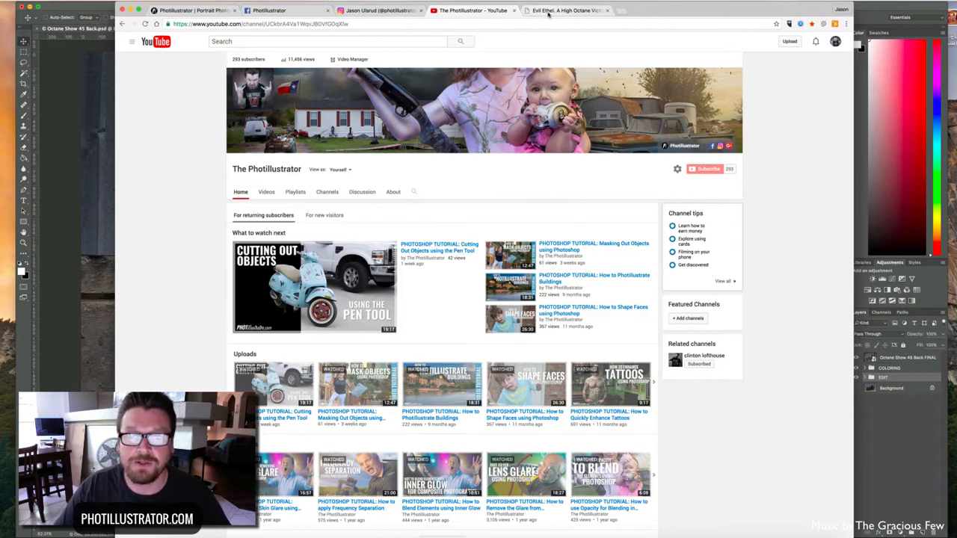
{"action": "mouse_move", "coordinate": [565, 9]}
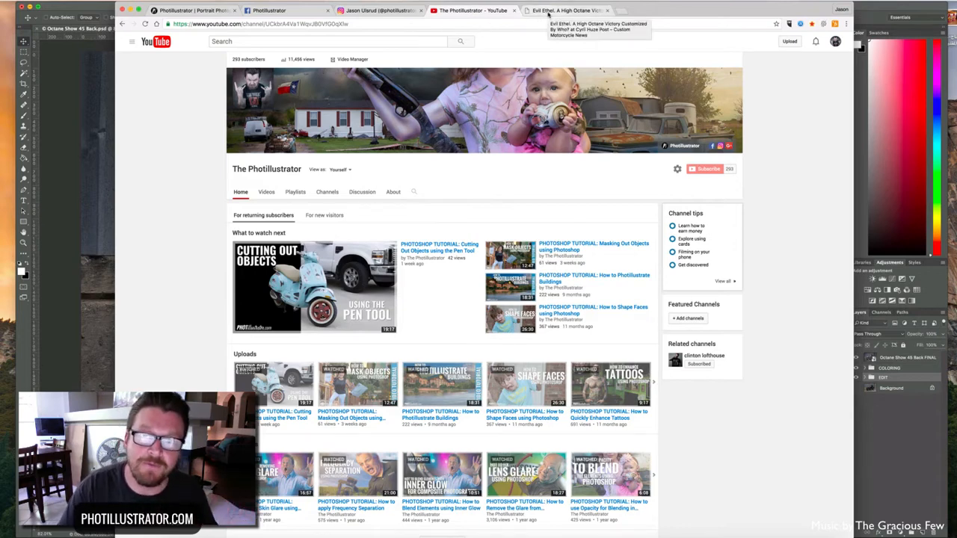
Browse the Cyril Huze Post article on the custom Victory motorcycle, scrolling through its photos.
{"action": "left_click", "coordinate": [568, 9]}
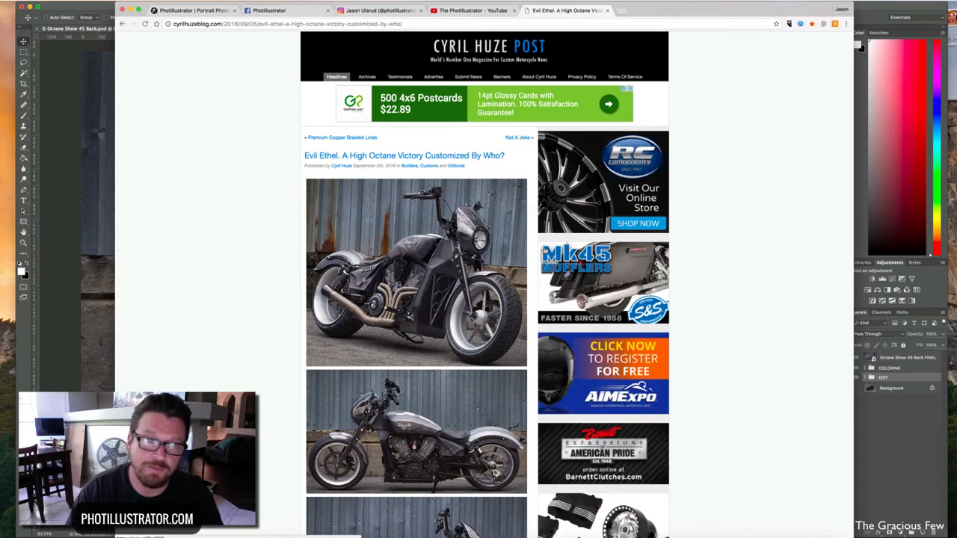
{"action": "scroll", "scroll_direction": "down", "scroll_amount": 3}
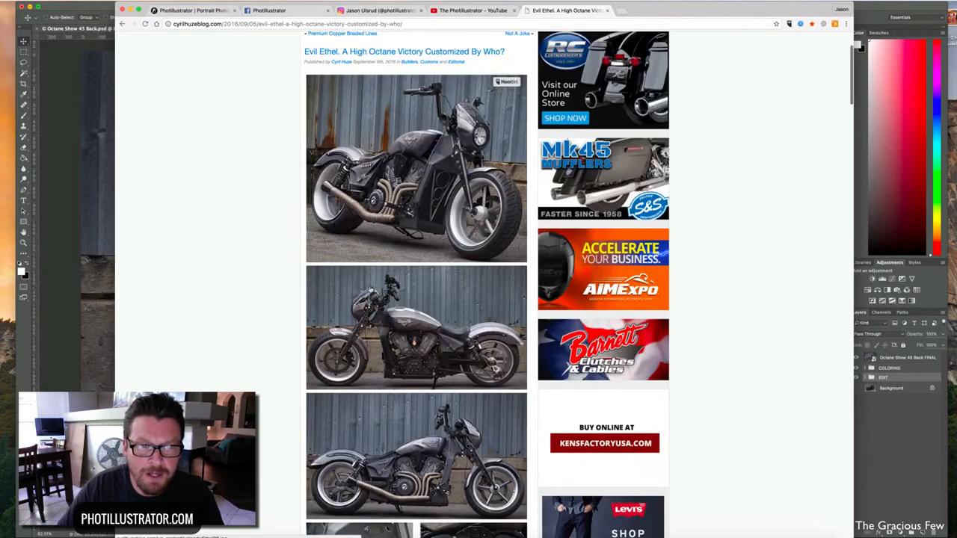
{"action": "scroll", "scroll_direction": "down", "scroll_amount": 3}
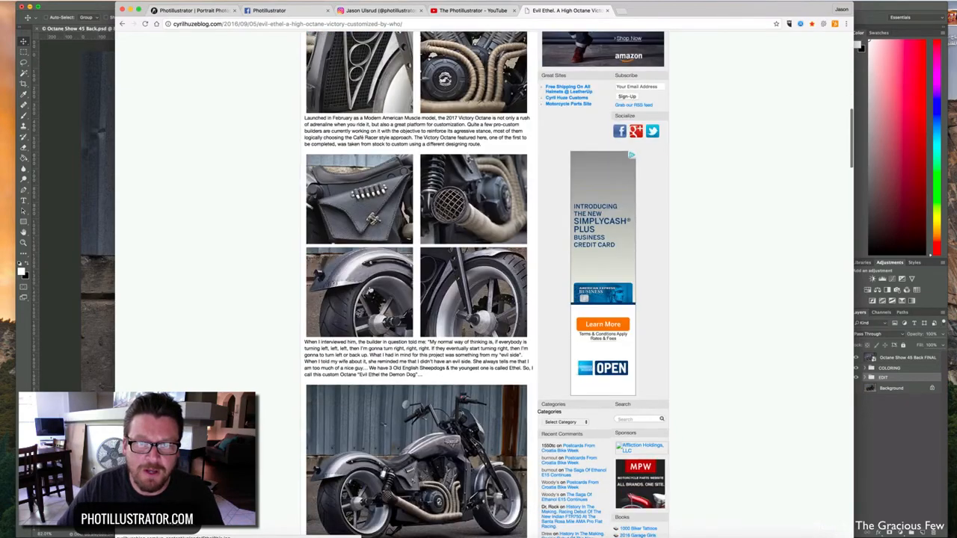
{"action": "scroll", "scroll_direction": "up", "scroll_amount": 3}
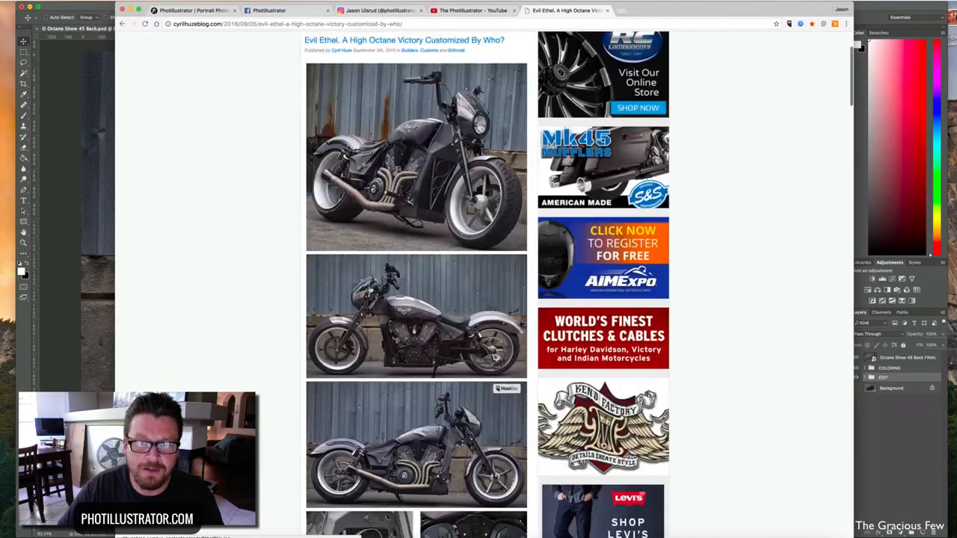
{"action": "scroll", "scroll_direction": "up", "scroll_amount": 3}
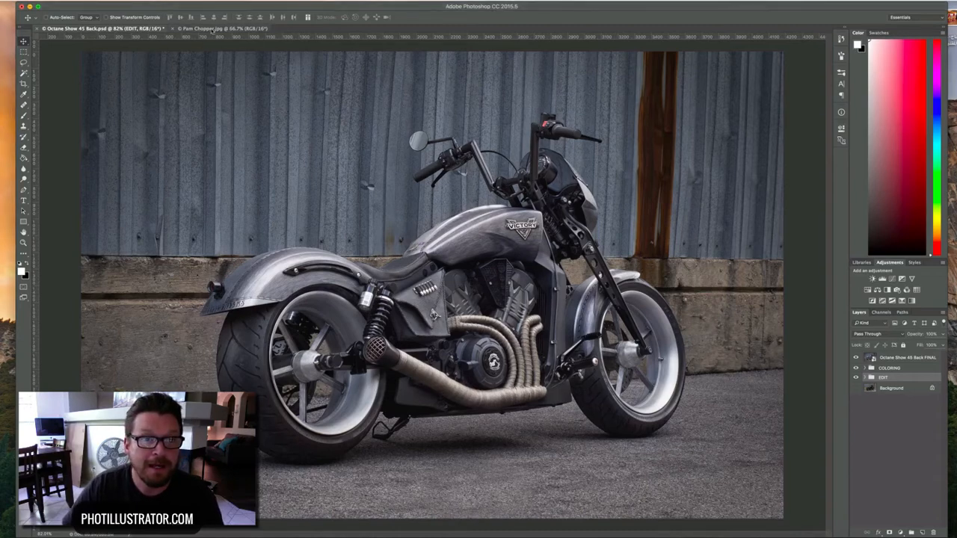
Switch to the motorcycle PSD and expand its EDIT layer group in the Layers panel.
{"action": "left_click", "coordinate": [217, 28]}
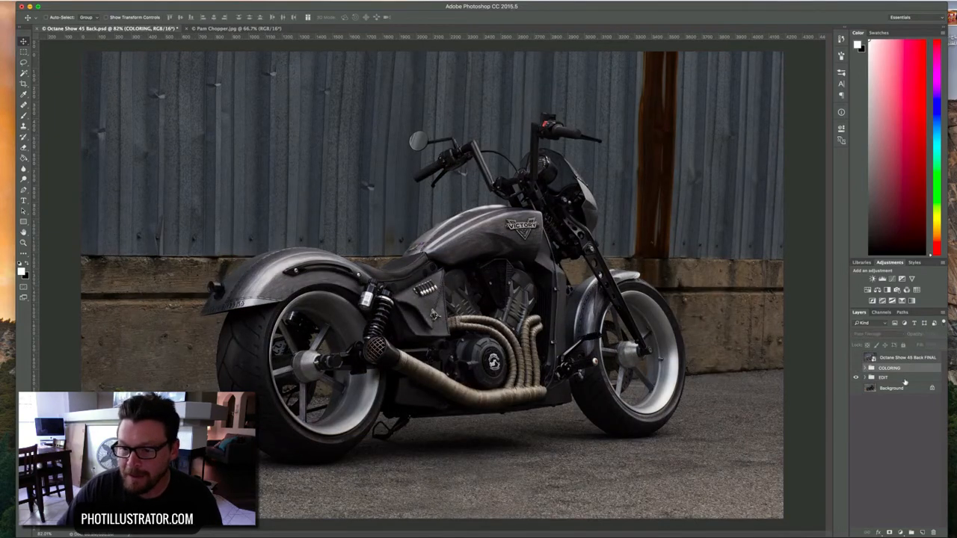
{"action": "left_click", "coordinate": [864, 377]}
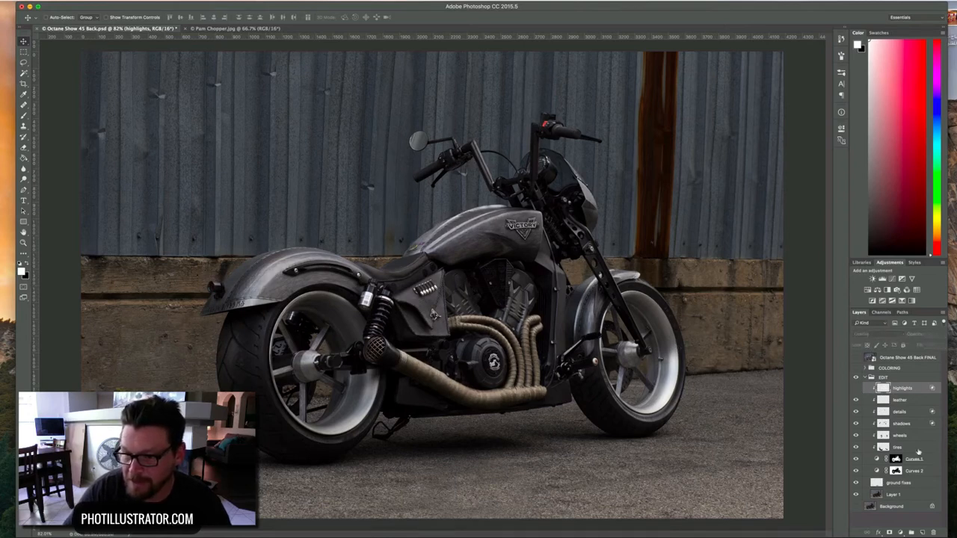
Add a new empty layer named 'highlights' for painting white strokes on the tank and fender.
{"action": "left_click", "coordinate": [900, 399]}
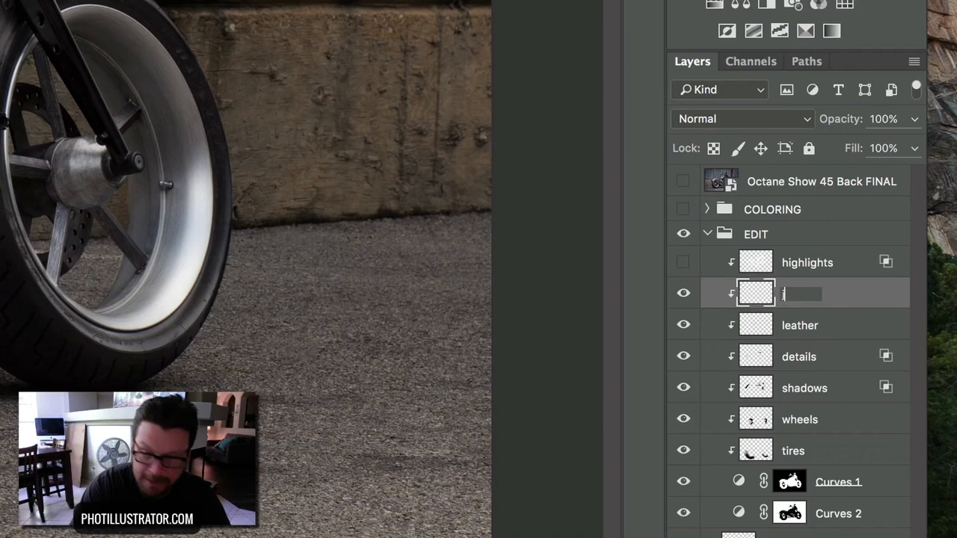
{"action": "type", "text": "highlights"}
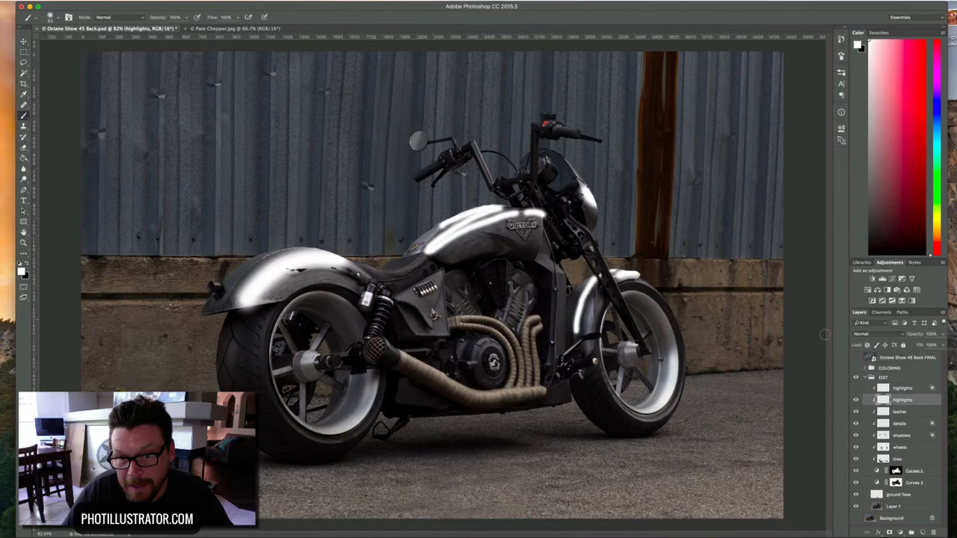
Change the highlights layer's blend mode from Normal to Overlay for a metallic sheen.
{"action": "left_click", "coordinate": [867, 335]}
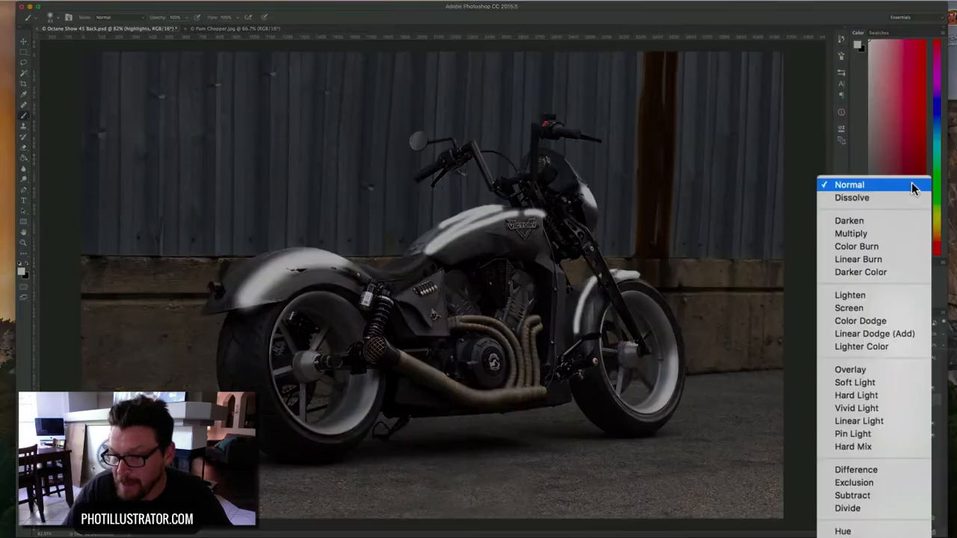
{"action": "mouse_move", "coordinate": [848, 370]}
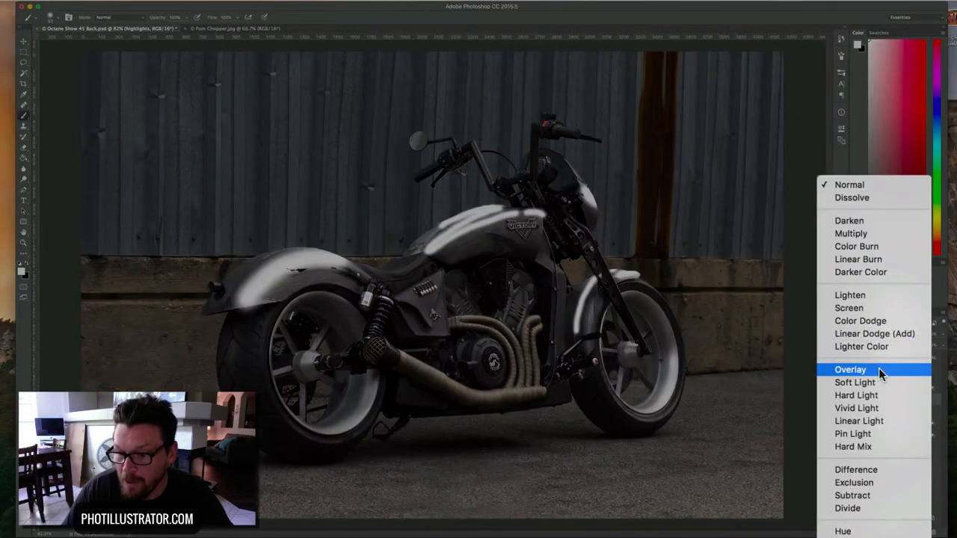
{"action": "left_click", "coordinate": [849, 370]}
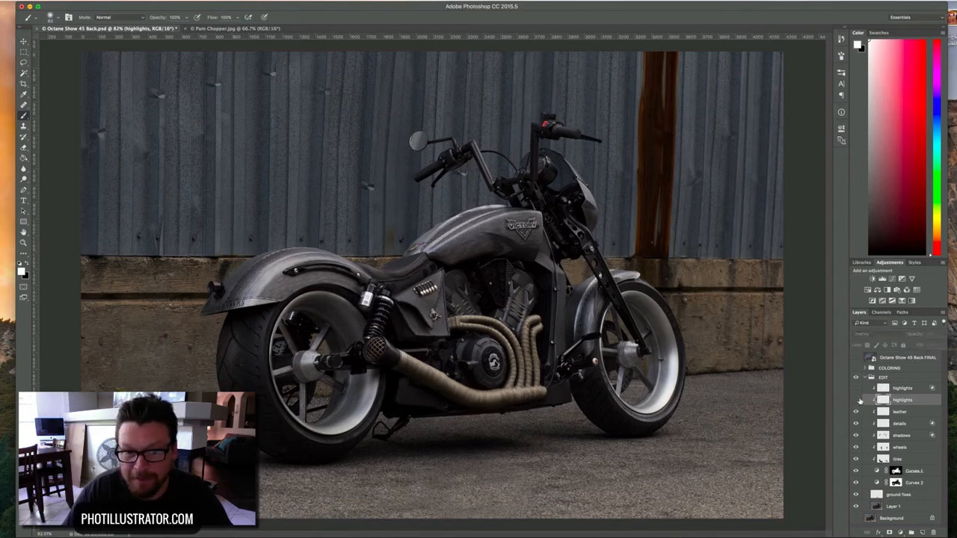
{"action": "left_click", "coordinate": [858, 401]}
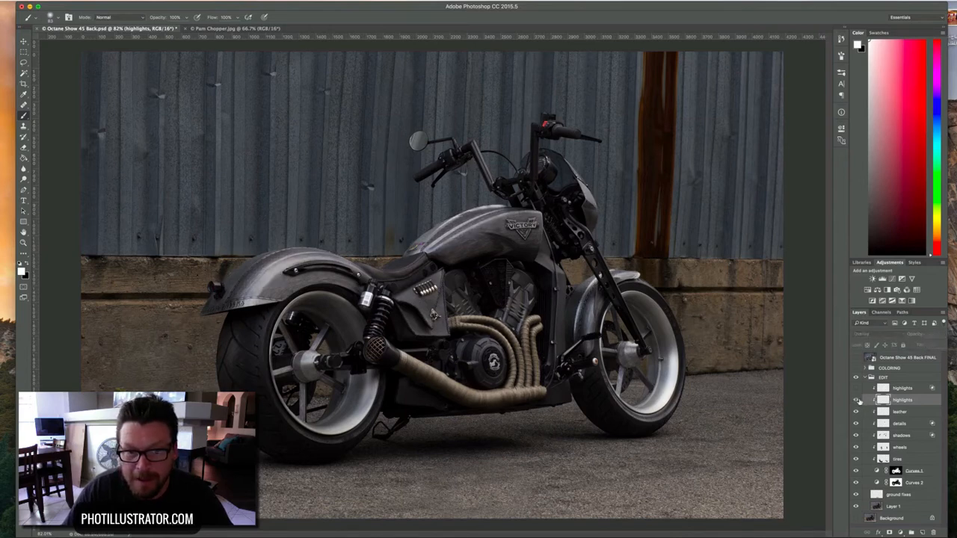
In Blending Options, test the Underlying Layer Blend If sliders to drop shine from the darkest areas.
{"action": "left_click", "coordinate": [856, 401]}
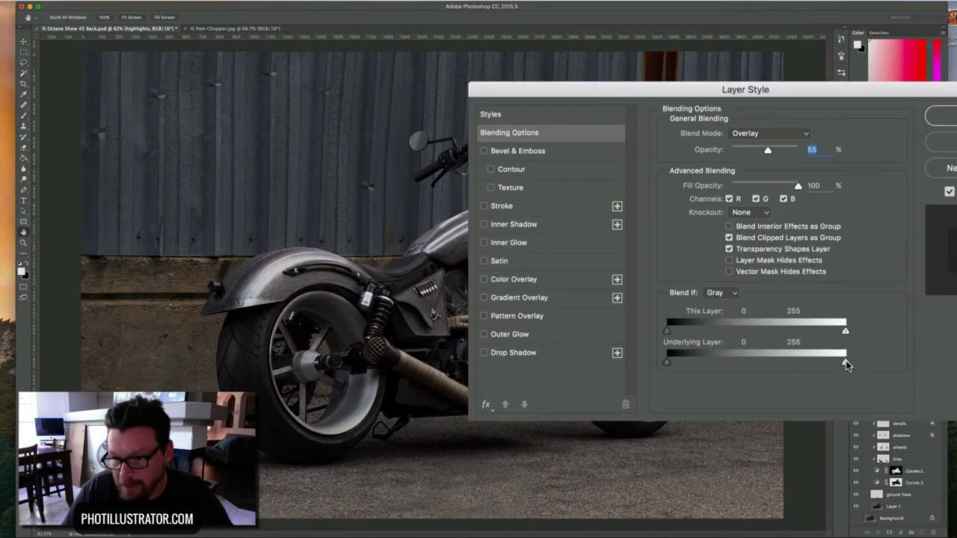
{"action": "left_click_drag", "start_coordinate": [845, 351], "coordinate": [720, 362]}
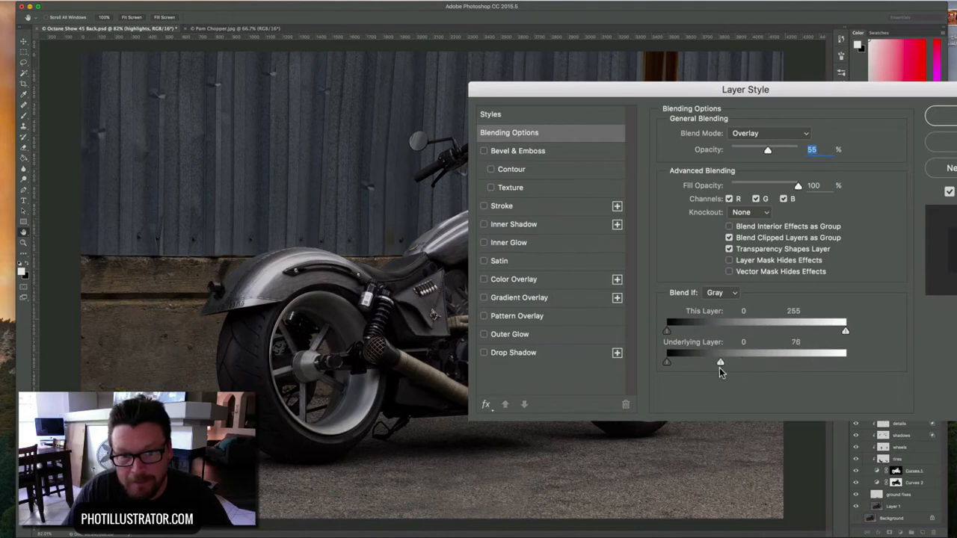
{"action": "left_click_drag", "start_coordinate": [720, 361], "coordinate": [837, 360]}
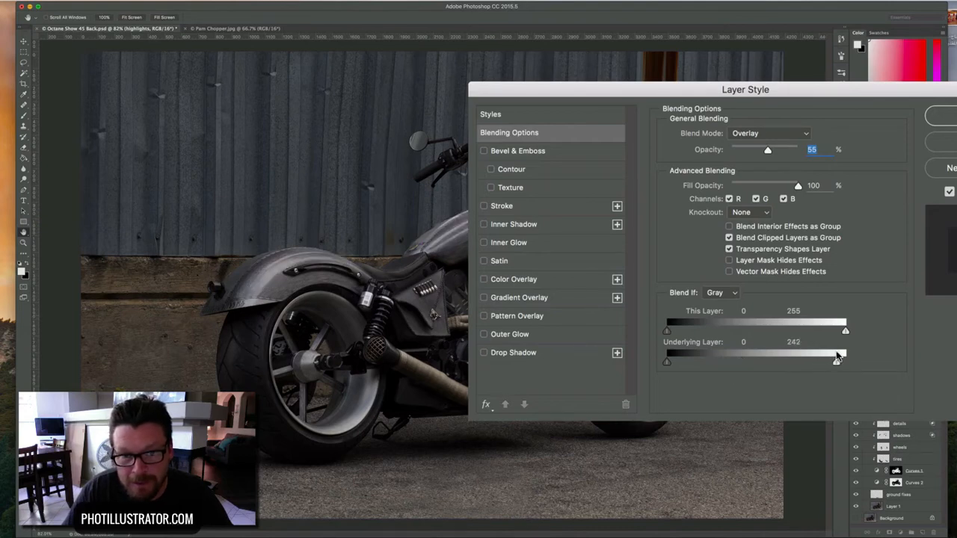
{"action": "left_click_drag", "start_coordinate": [665, 360], "coordinate": [696, 361]}
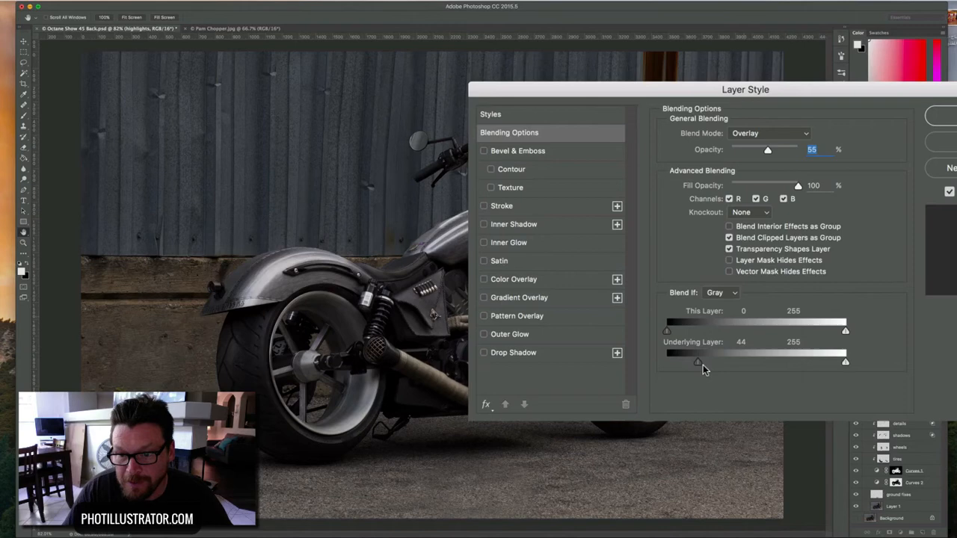
{"action": "left_click_drag", "start_coordinate": [696, 362], "coordinate": [792, 362]}
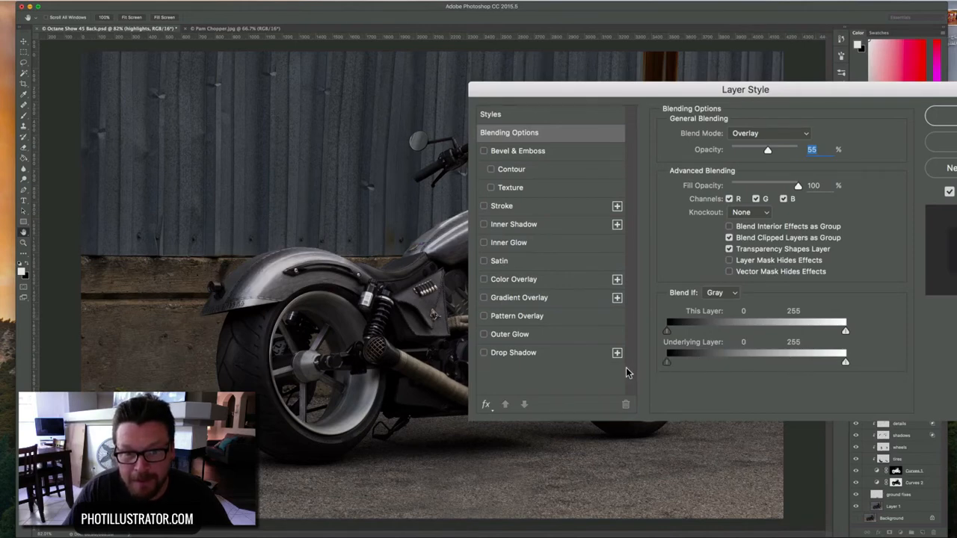
{"action": "mouse_move", "coordinate": [669, 368]}
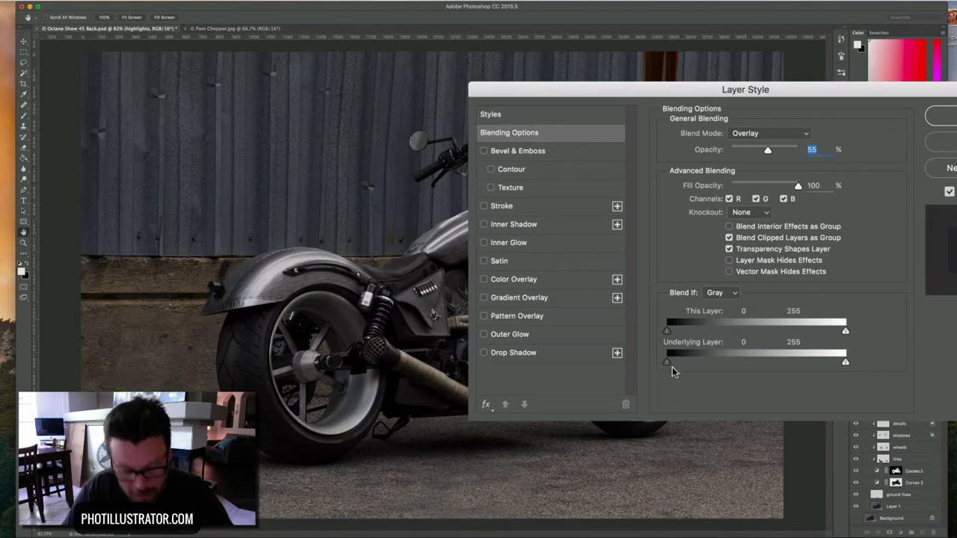
Split the black Blend If slider into a feathered fade, settling its start around the low thirties.
{"action": "left_click_drag", "start_coordinate": [666, 360], "coordinate": [720, 360]}
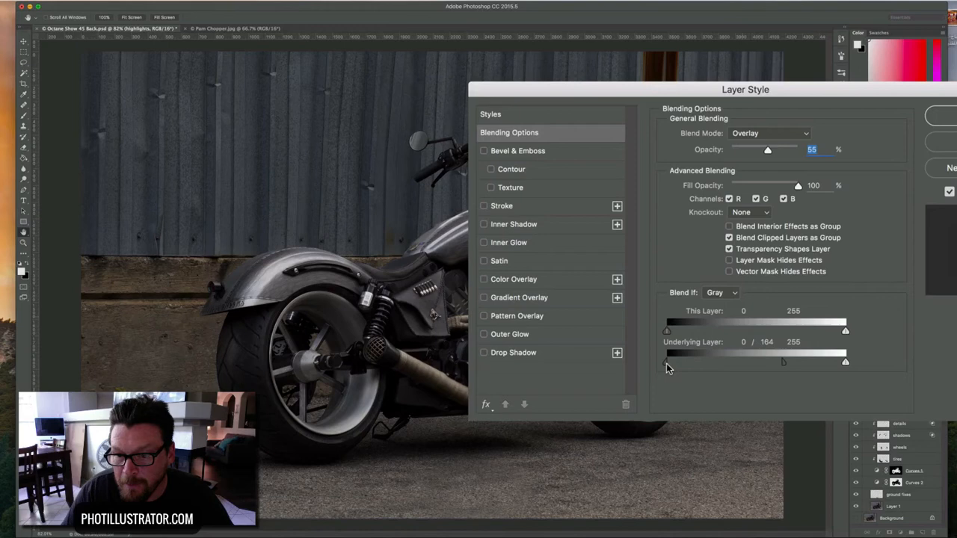
{"action": "mouse_move", "coordinate": [656, 370]}
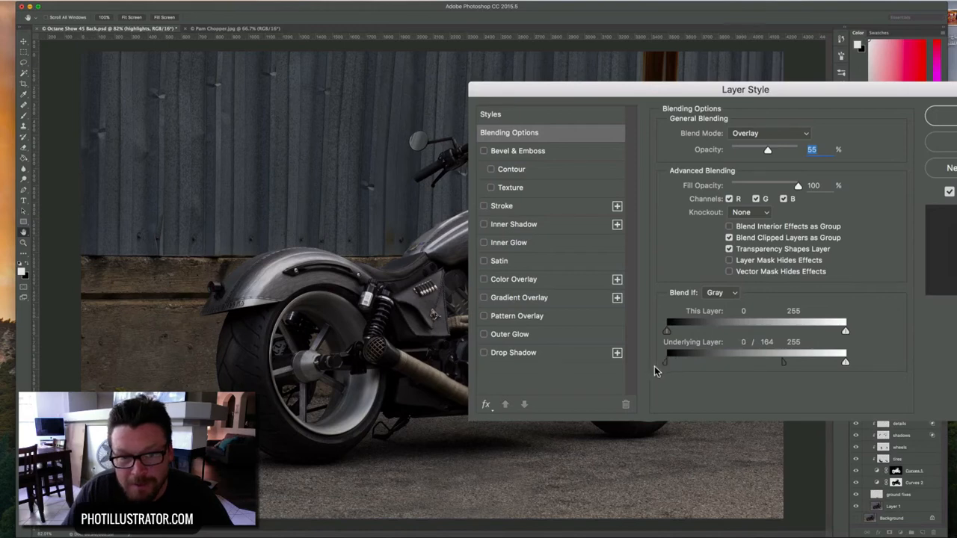
{"action": "left_click_drag", "start_coordinate": [666, 360], "coordinate": [670, 361]}
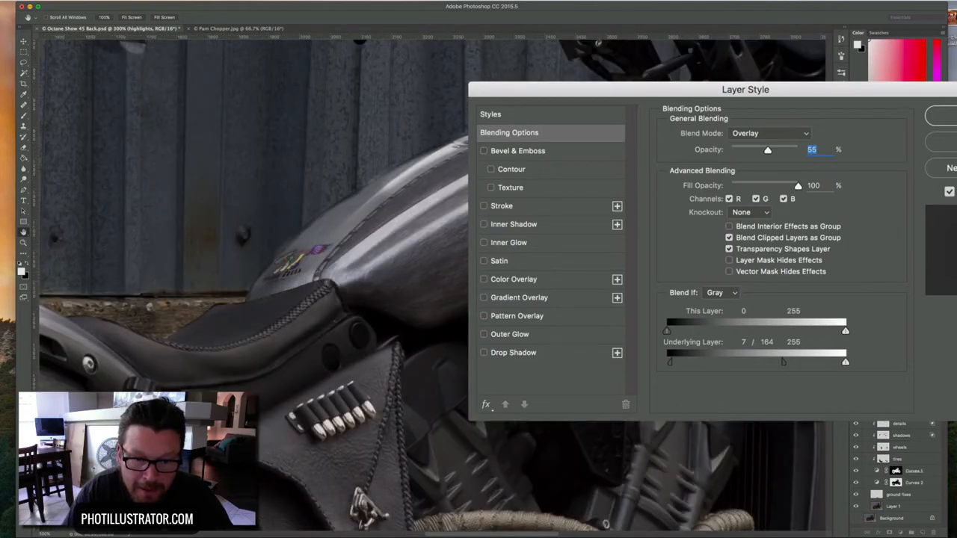
{"action": "left_click_drag", "start_coordinate": [669, 360], "coordinate": [678, 360]}
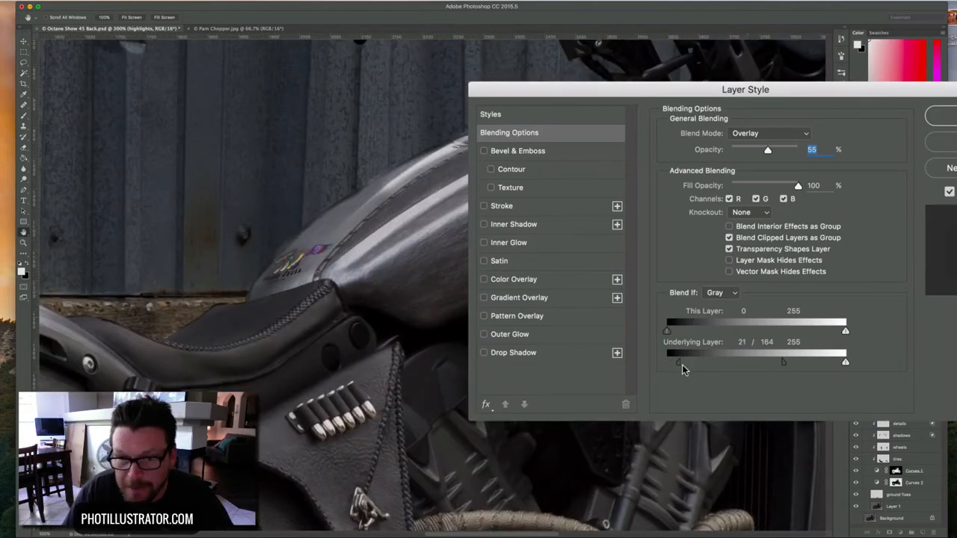
{"action": "left_click_drag", "start_coordinate": [667, 362], "coordinate": [680, 362]}
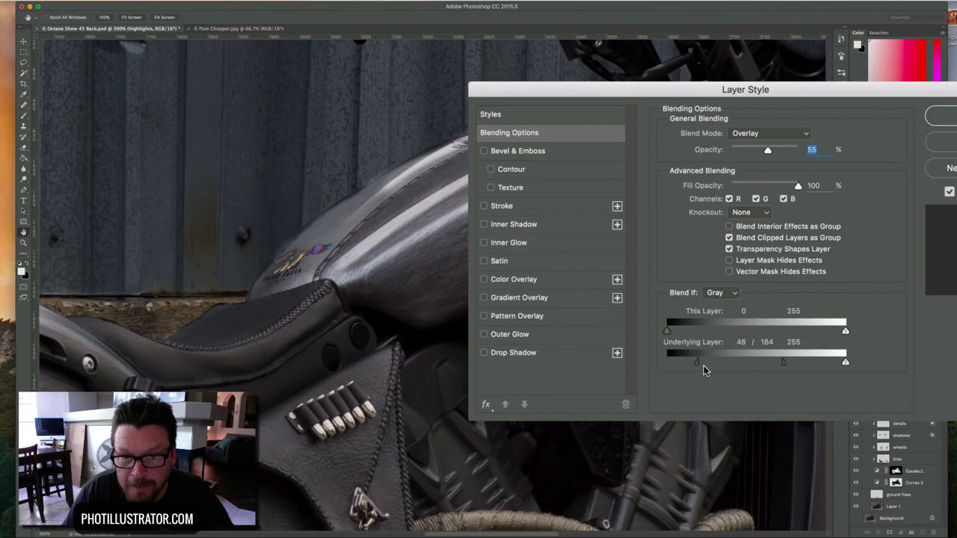
{"action": "left_click_drag", "start_coordinate": [667, 361], "coordinate": [751, 362]}
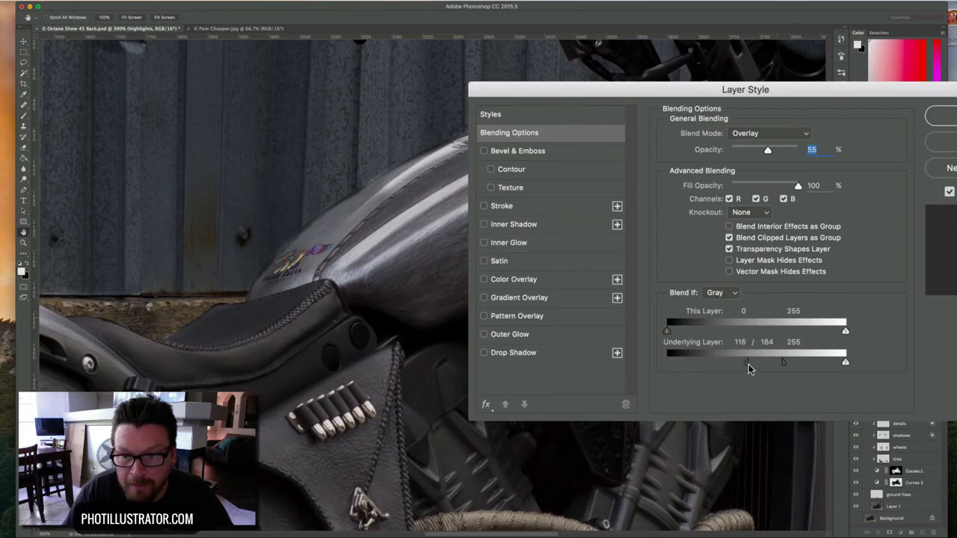
{"action": "left_click_drag", "start_coordinate": [744, 362], "coordinate": [755, 361]}
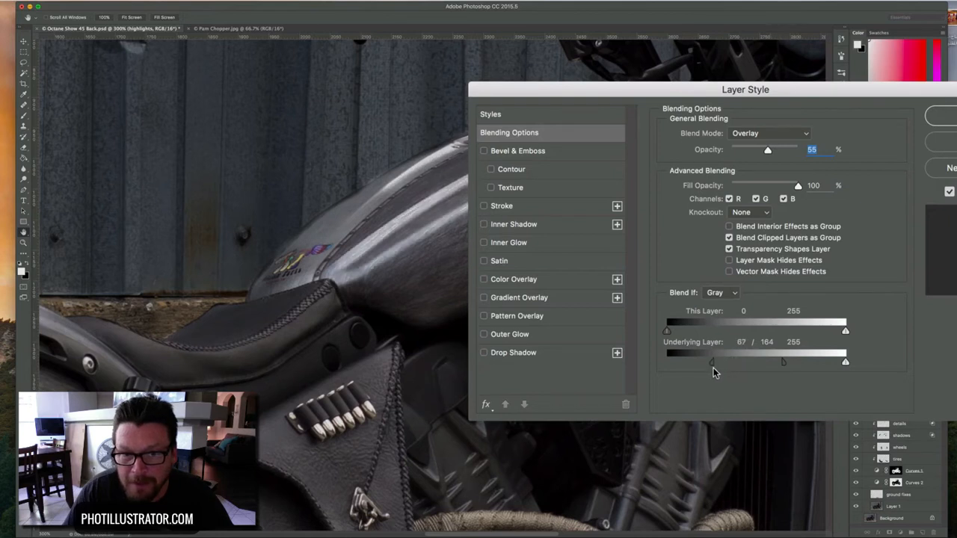
{"action": "left_click_drag", "start_coordinate": [710, 362], "coordinate": [687, 362]}
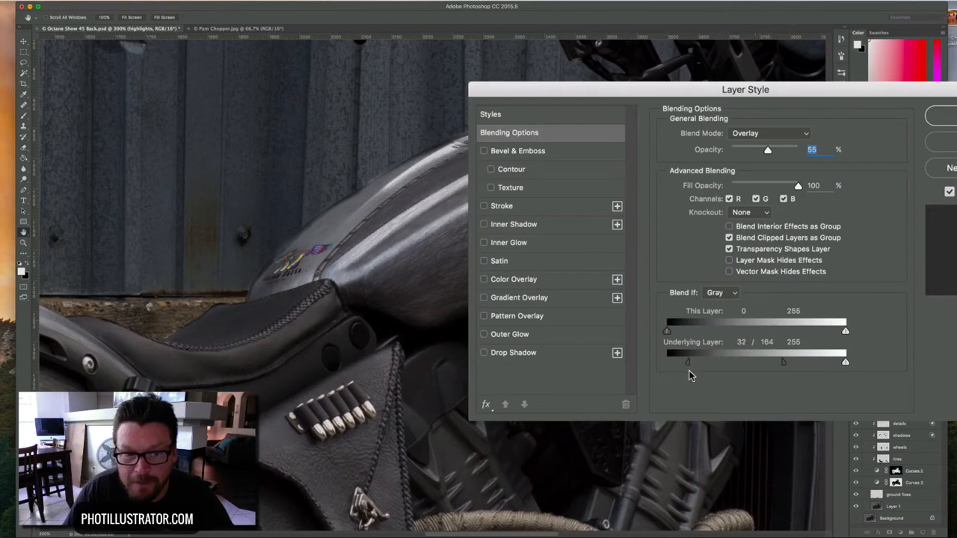
{"action": "left_click_drag", "start_coordinate": [686, 361], "coordinate": [687, 361]}
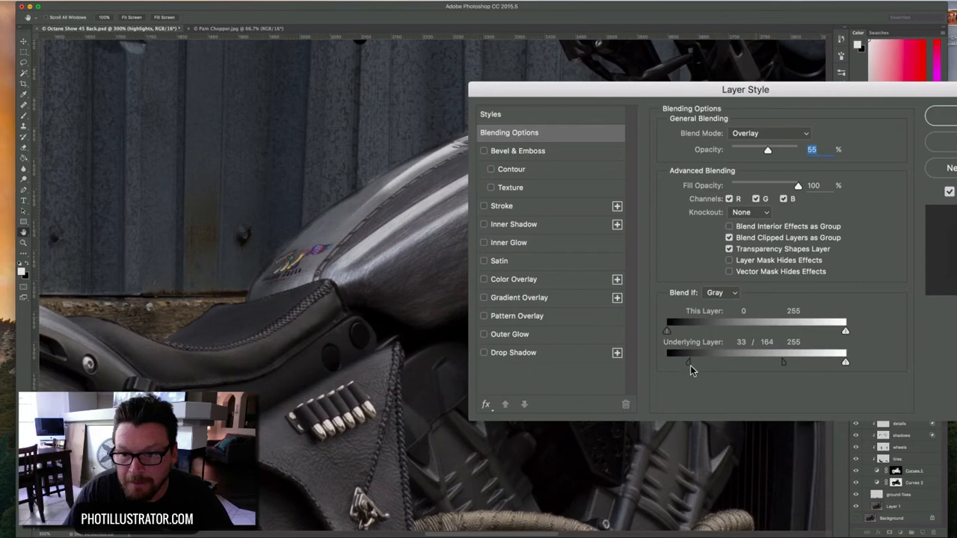
{"action": "left_click_drag", "start_coordinate": [687, 362], "coordinate": [692, 362]}
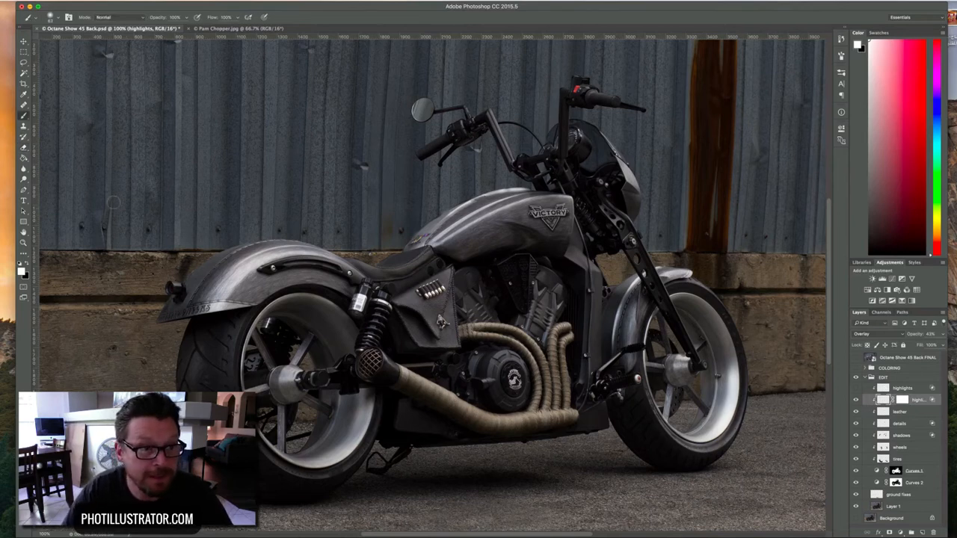
{"action": "left_click", "coordinate": [533, 216]}
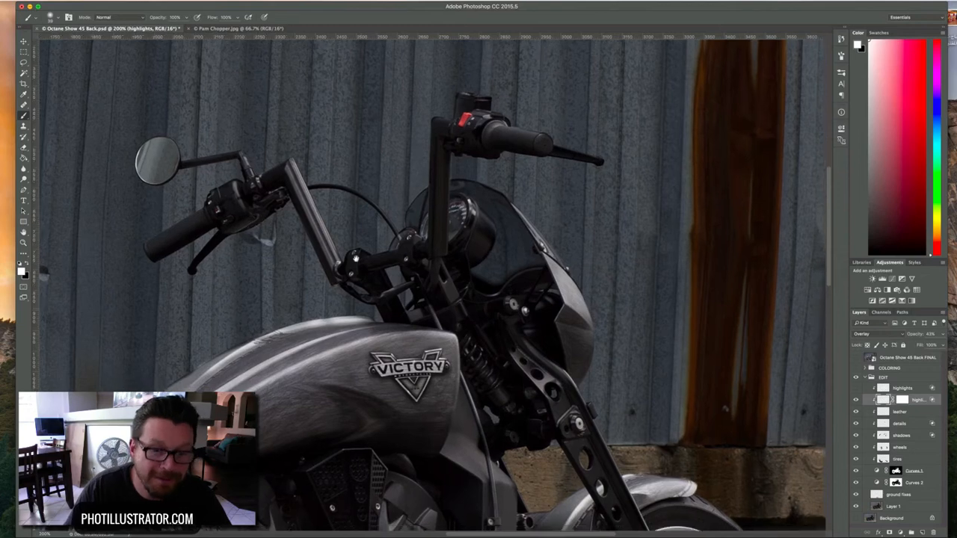
{"action": "scroll", "scroll_direction": "down", "scroll_amount": 3}
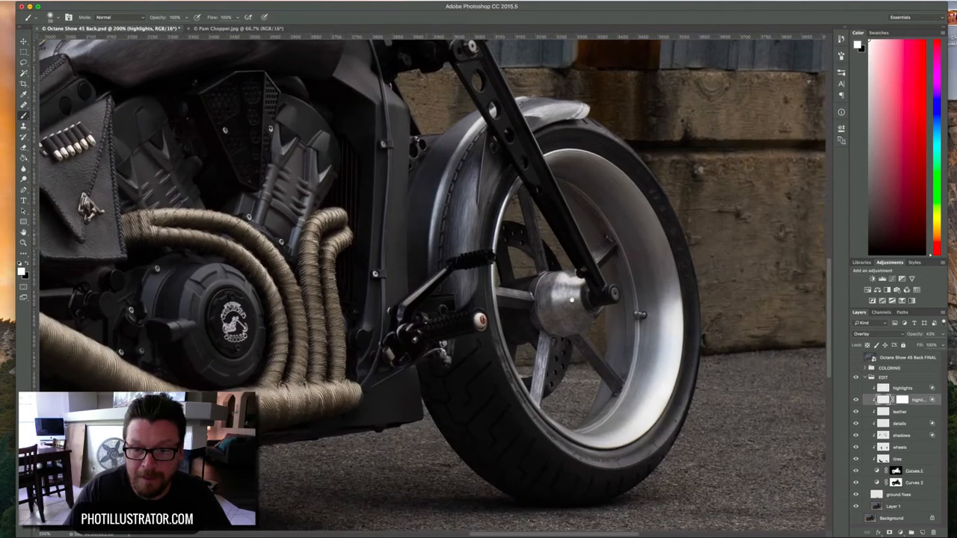
{"action": "scroll", "scroll_direction": "down", "scroll_amount": 3}
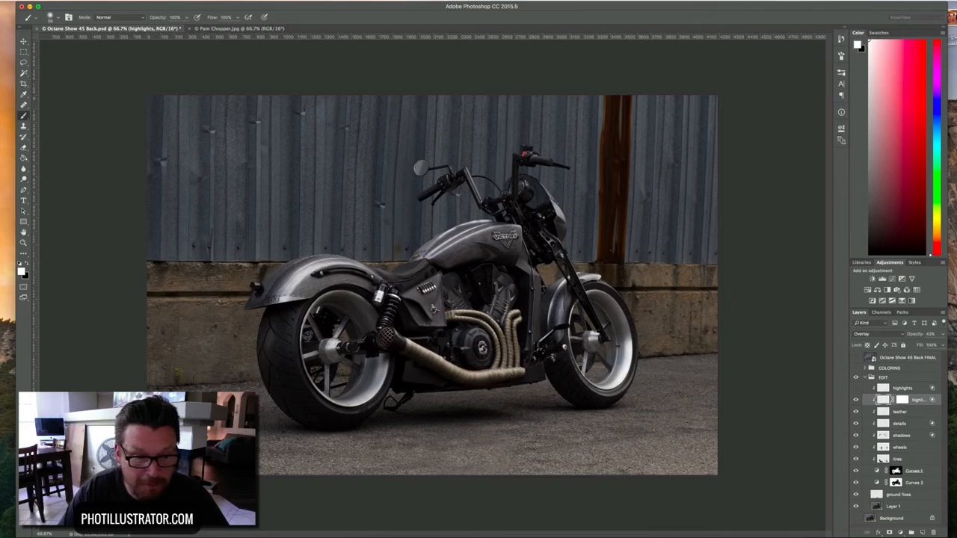
Switch from the grey motorcycle document to the multicoloured chopper photo in the garage.
{"action": "left_click", "coordinate": [24, 115]}
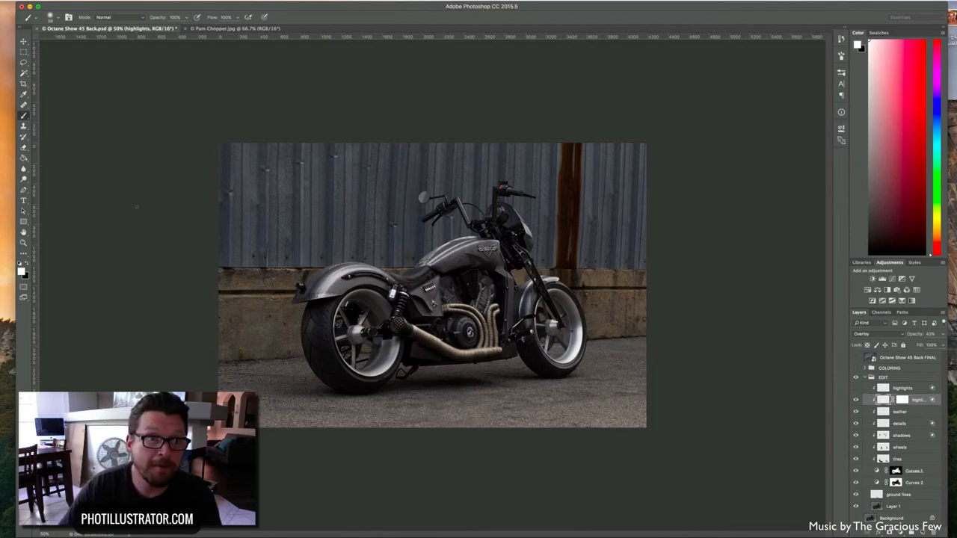
{"action": "left_click", "coordinate": [231, 28]}
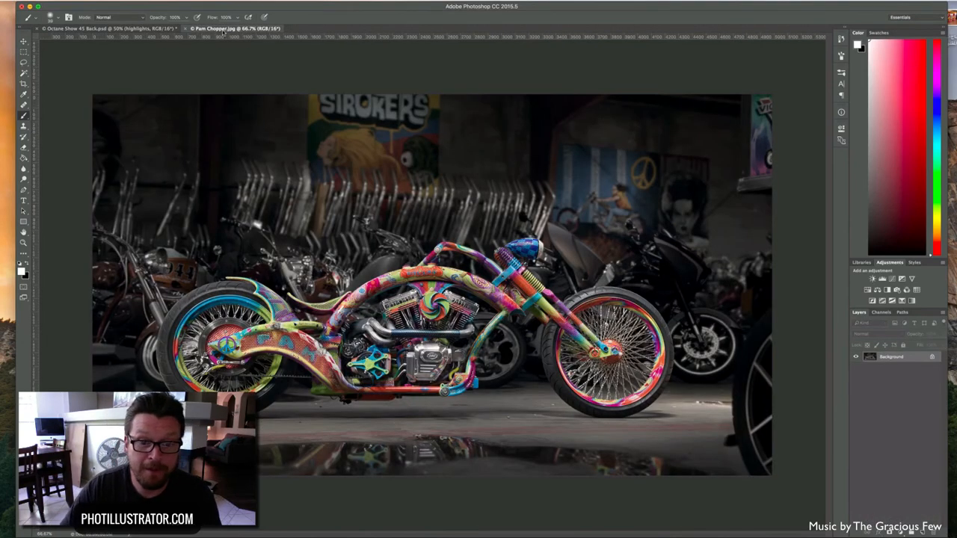